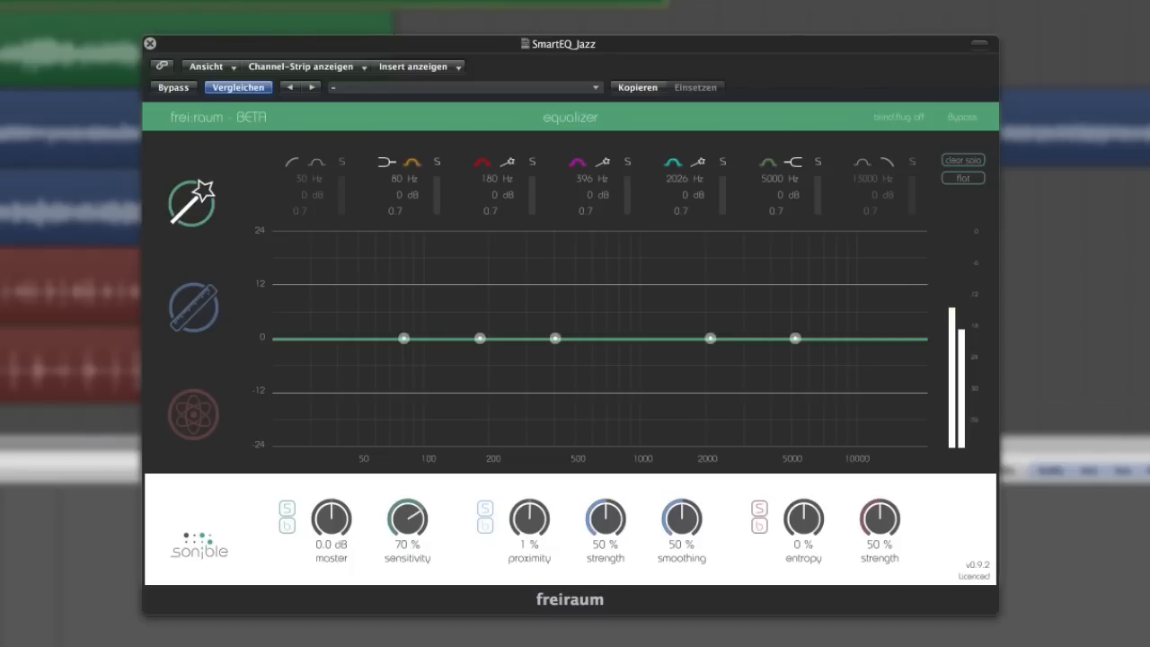
mouse_move(629, 415)
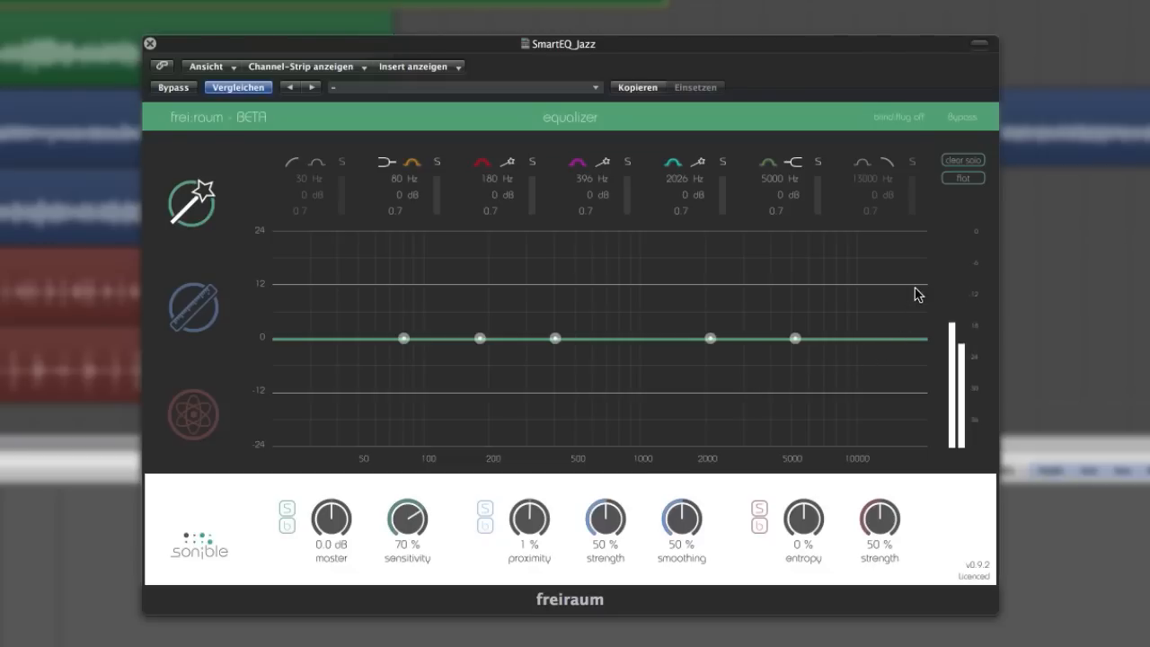
mouse_move(938, 142)
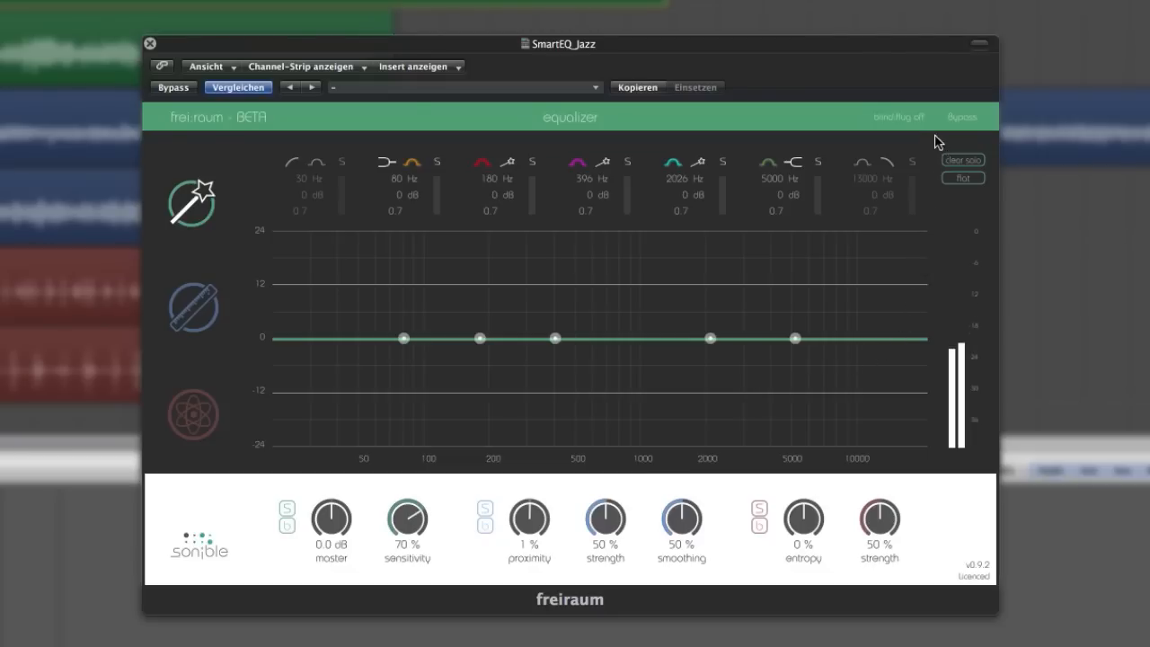
Step: Move the mid band to 619 Hz with a -6.9 dB cut and boost the 2 kHz band
click(899, 117)
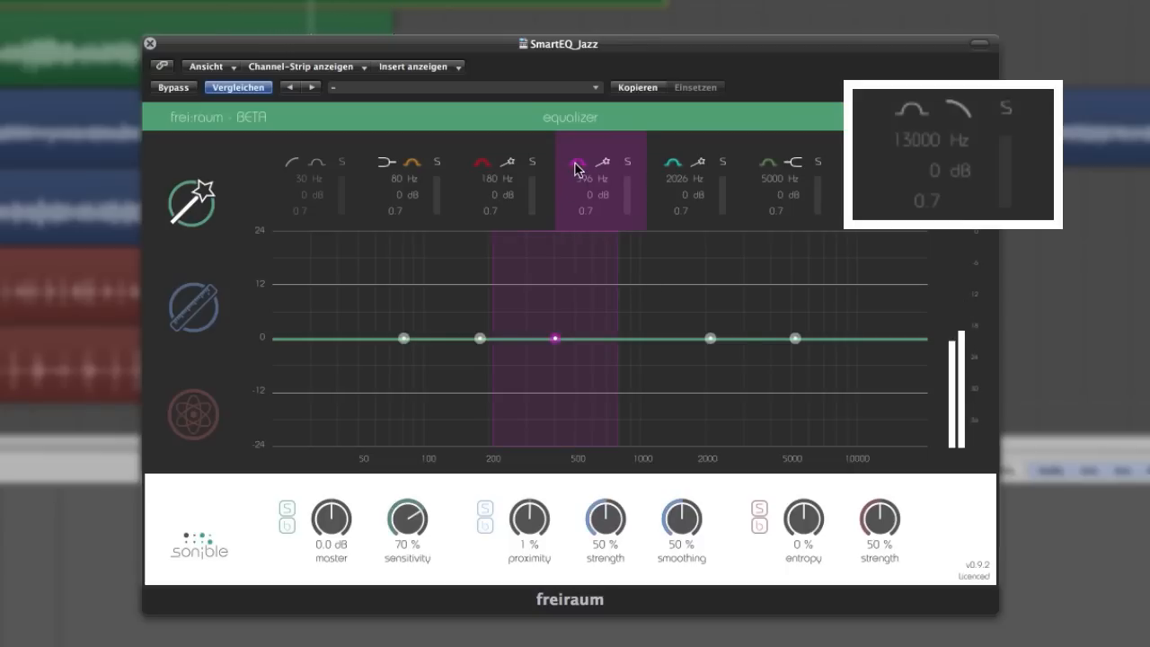
click(506, 179)
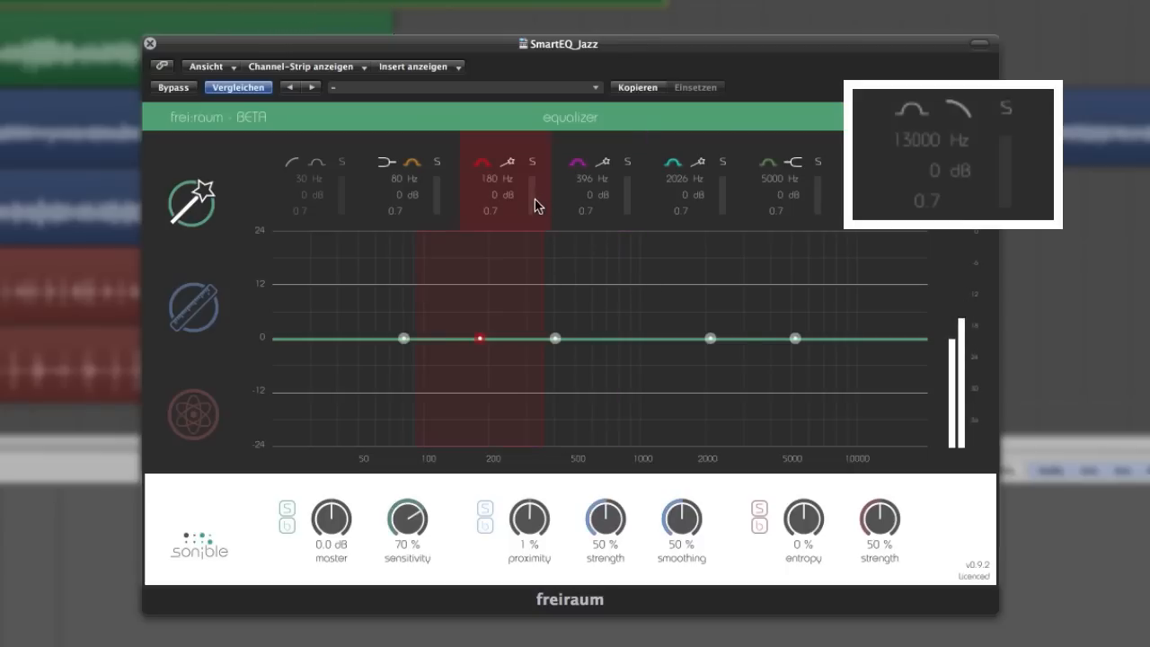
click(405, 180)
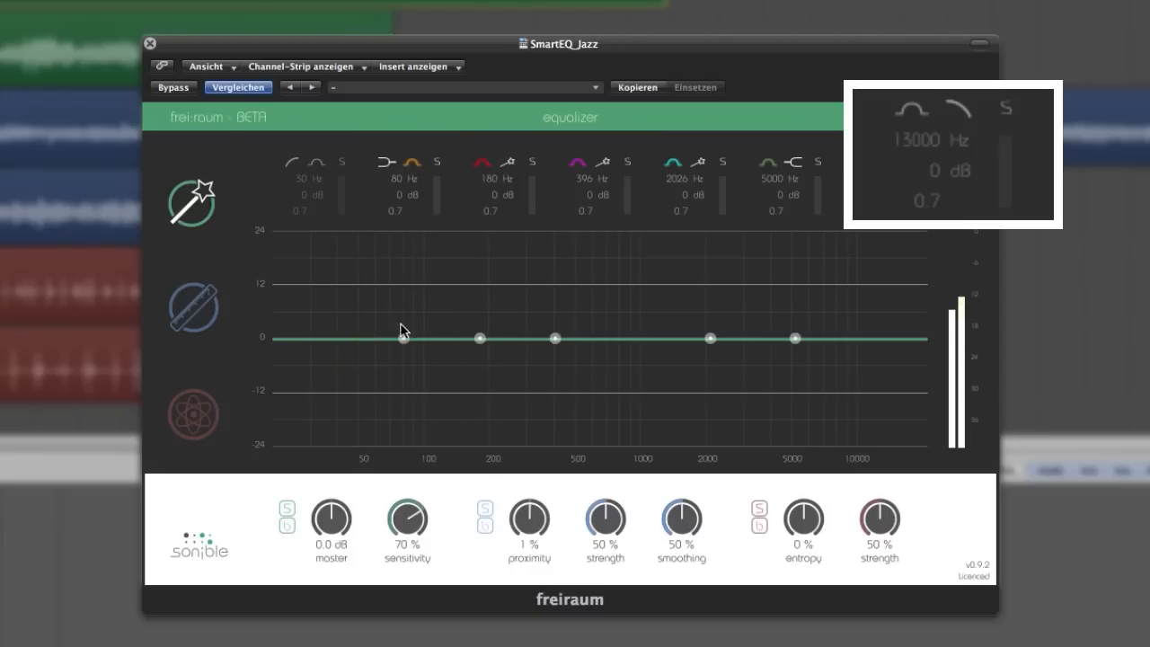
click(556, 338)
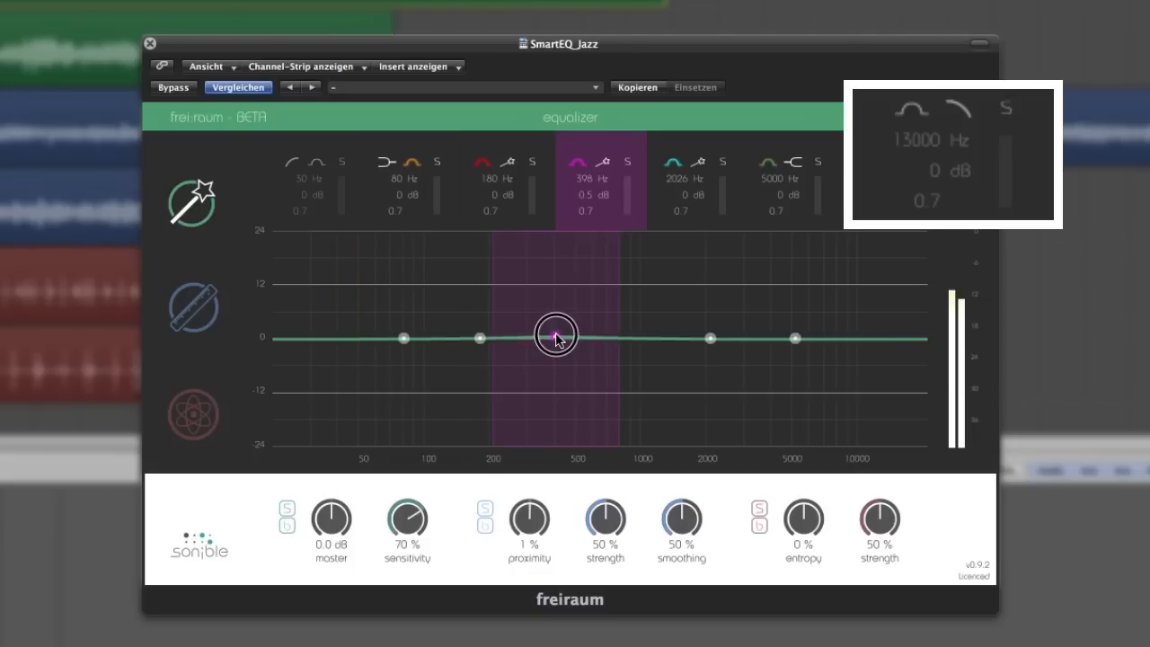
drag(555, 338, 583, 304)
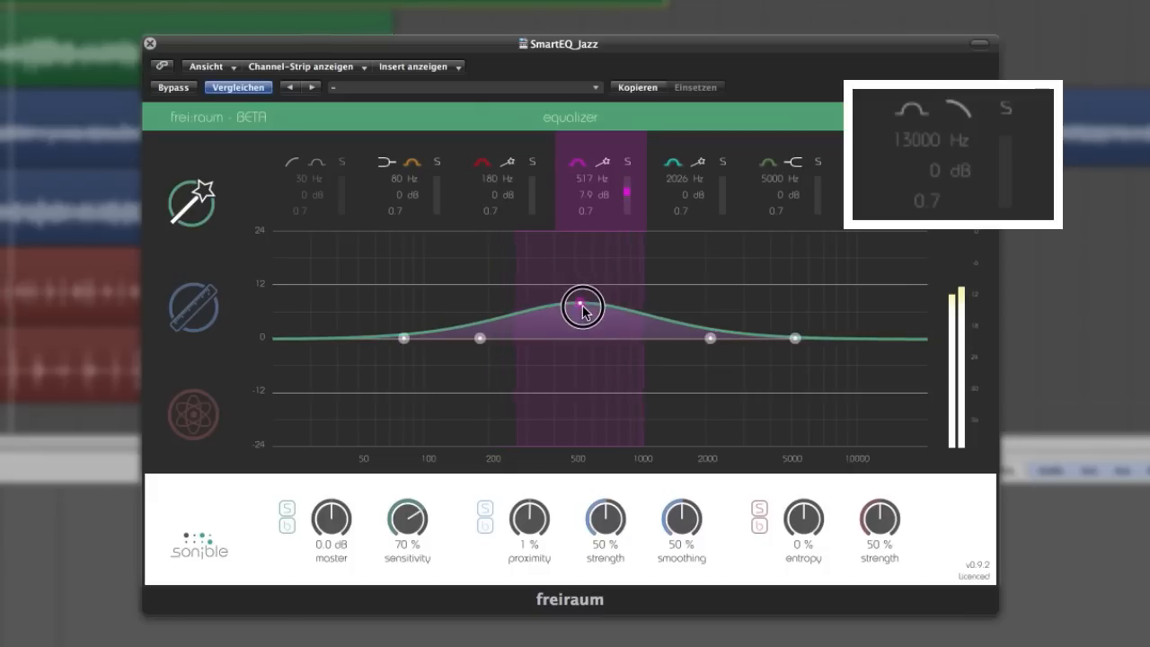
drag(583, 304, 597, 368)
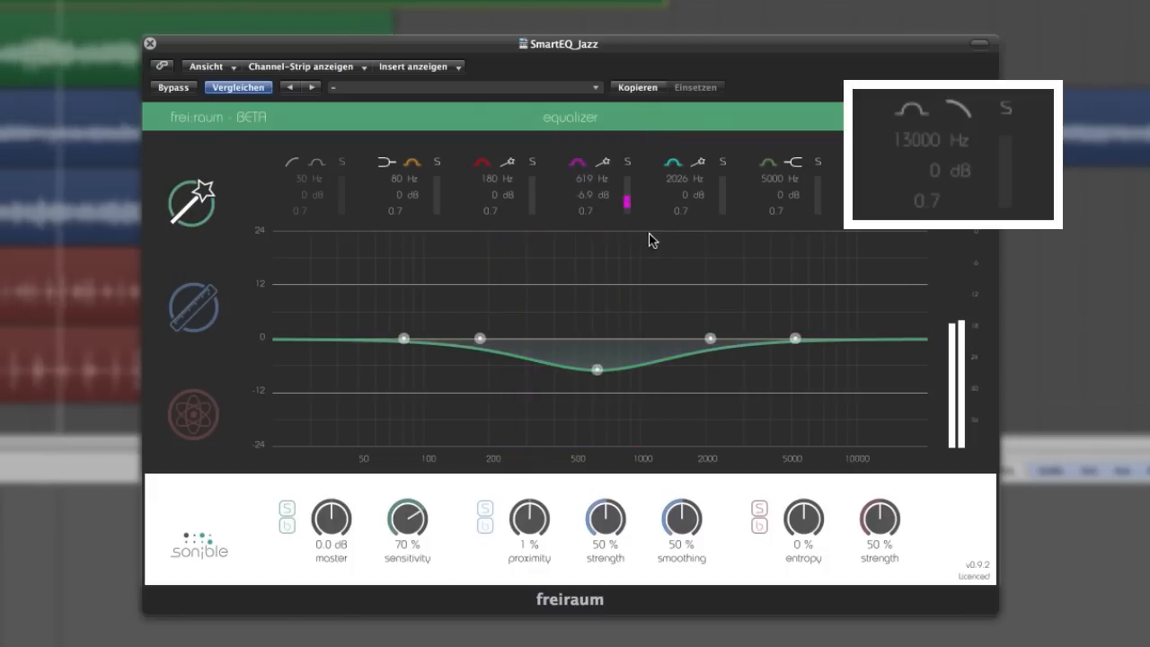
click(687, 180)
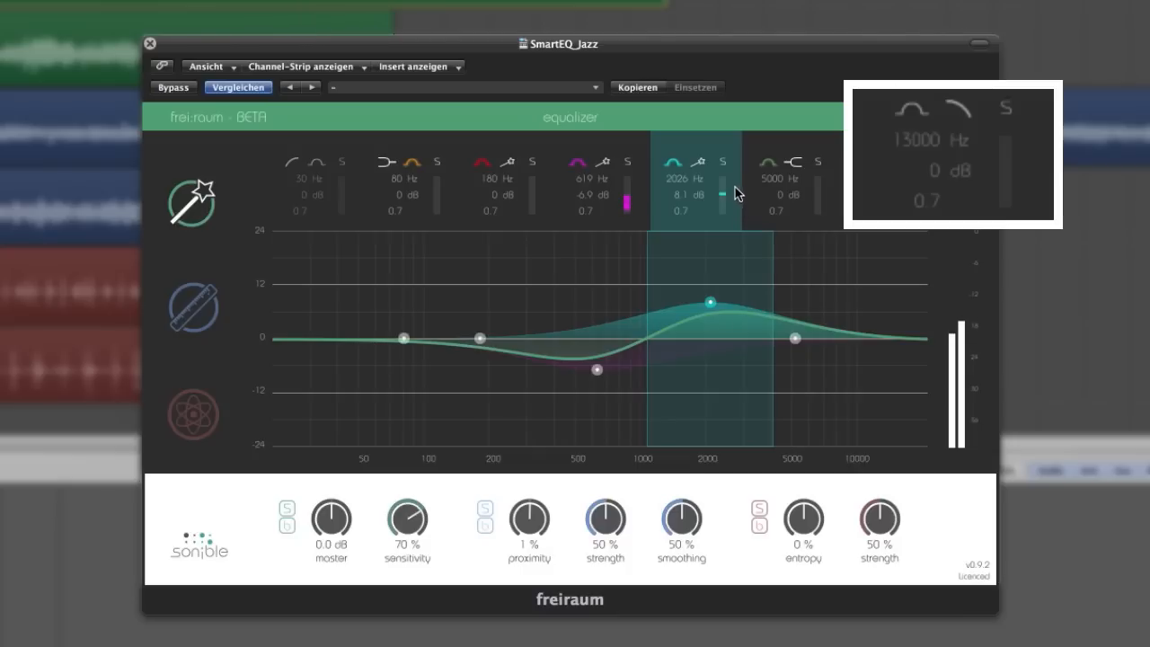
click(723, 162)
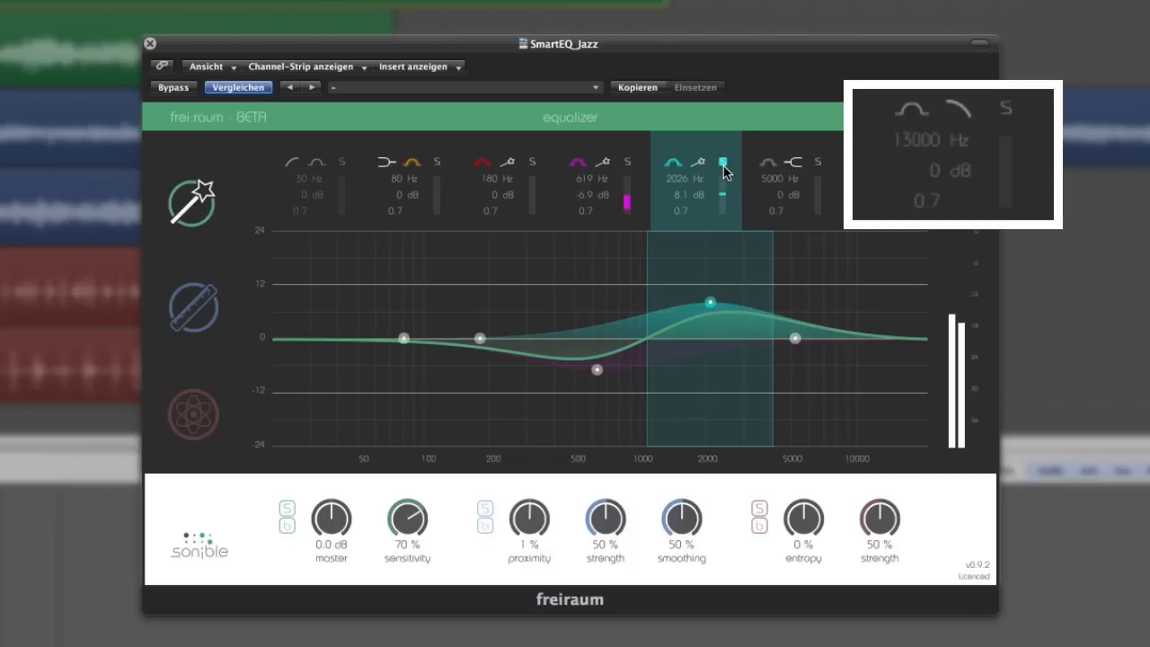
click(723, 162)
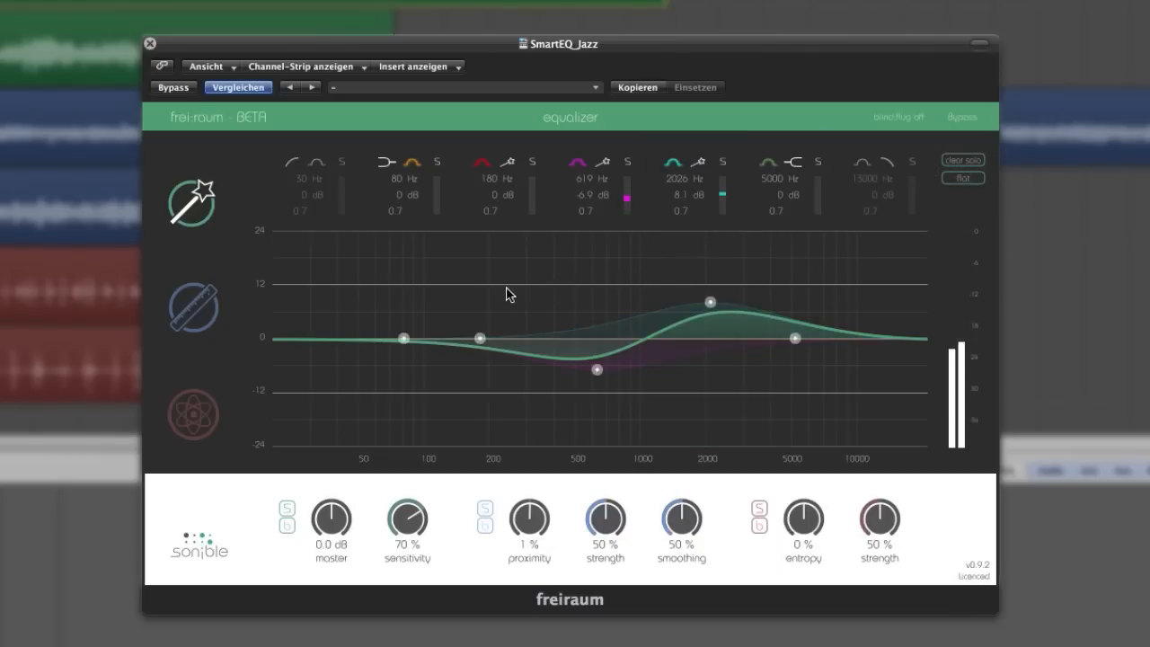
mouse_move(475, 295)
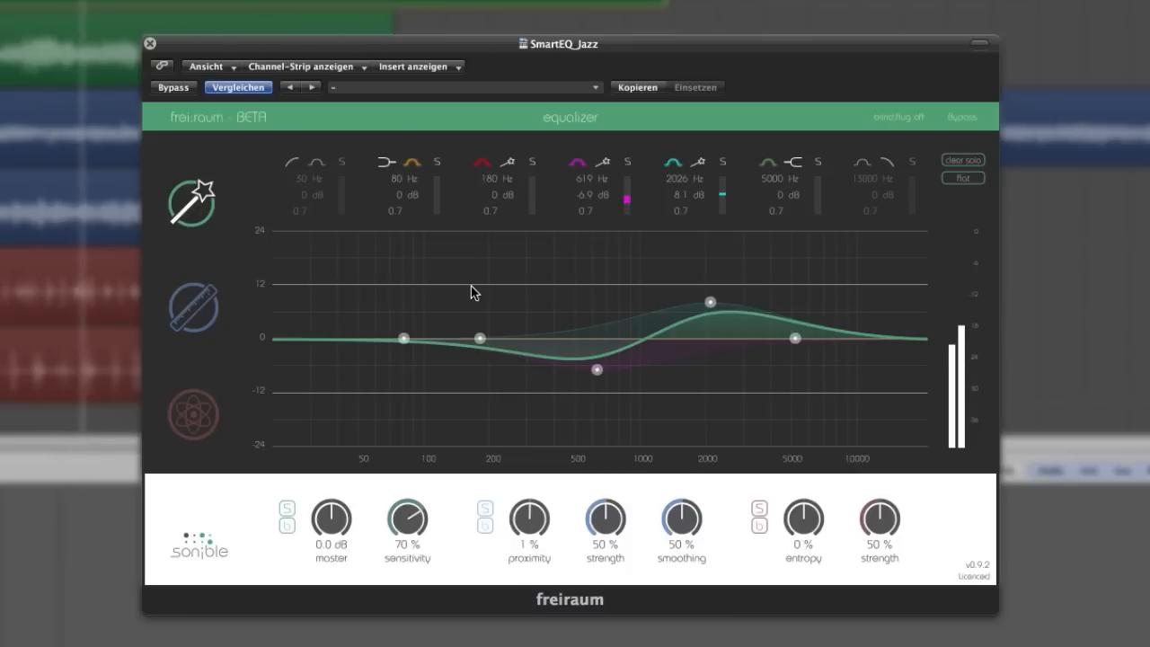
mouse_move(650, 291)
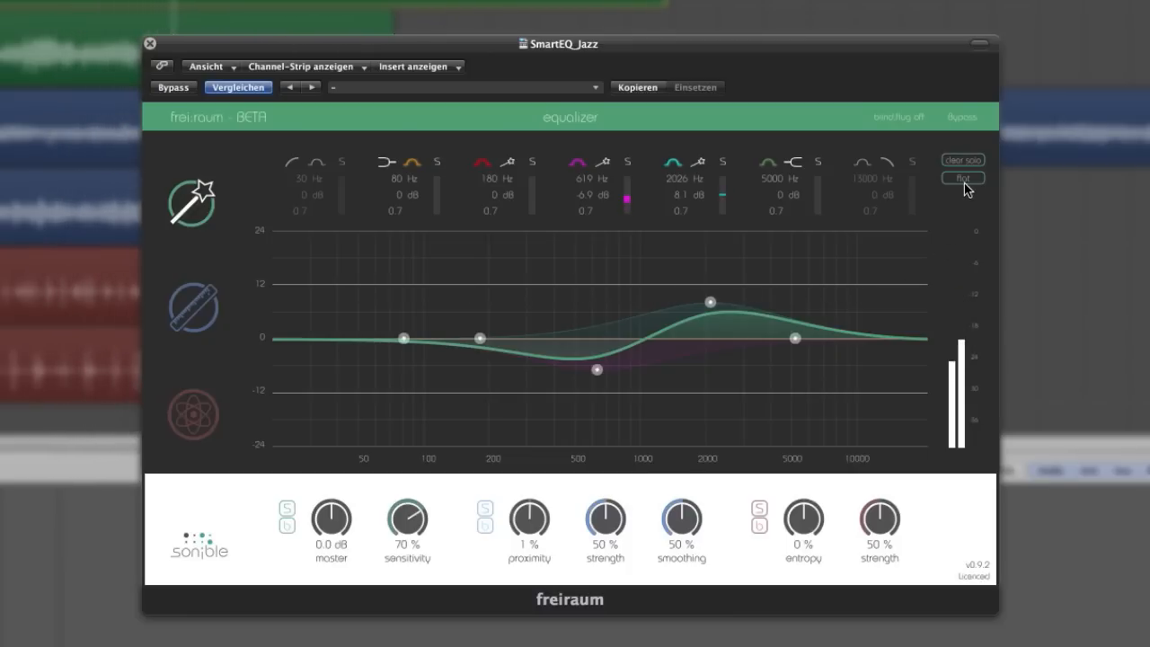
Step: Flatten every EQ band back to 0 dB using the 'flat' reset
click(962, 178)
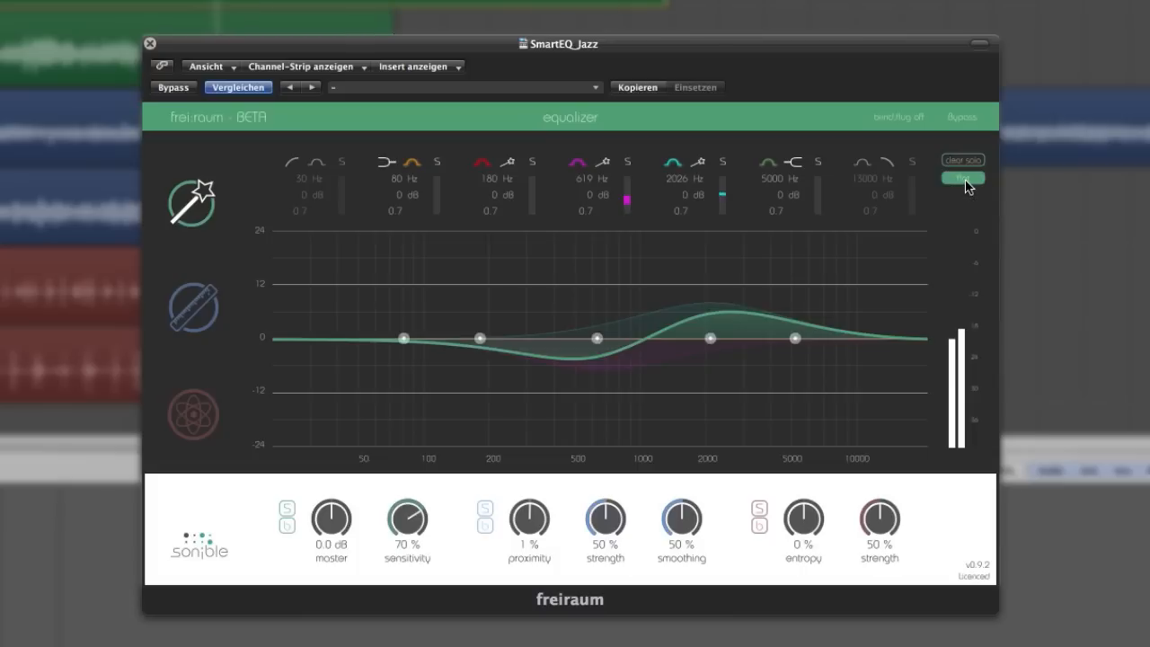
click(964, 178)
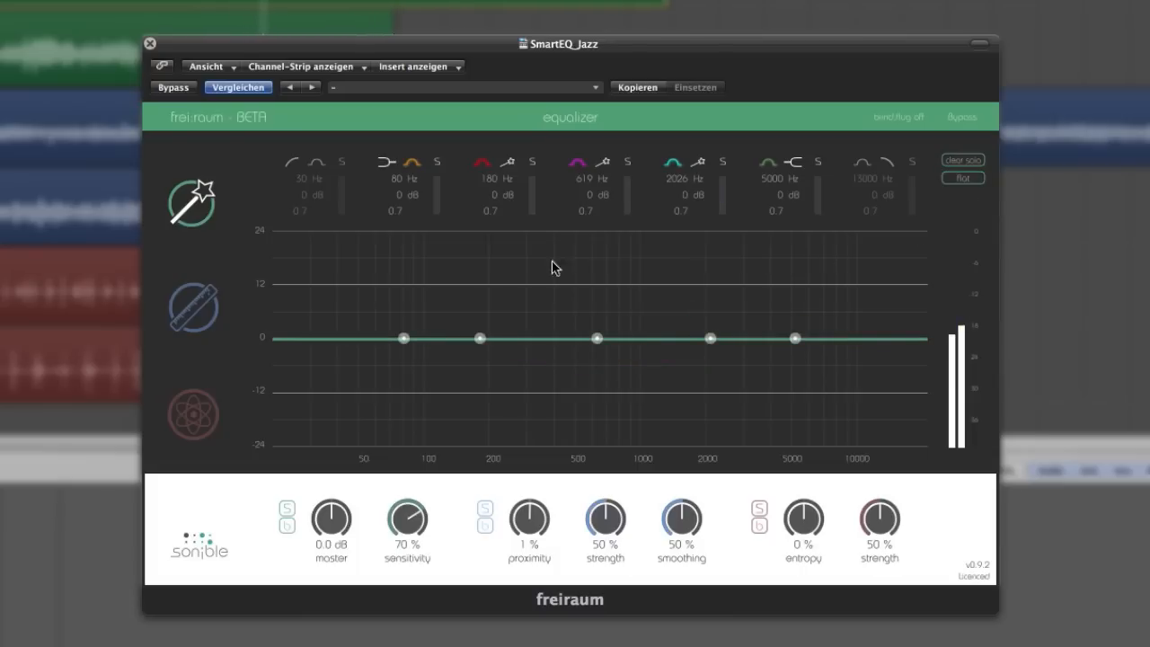
mouse_move(266, 241)
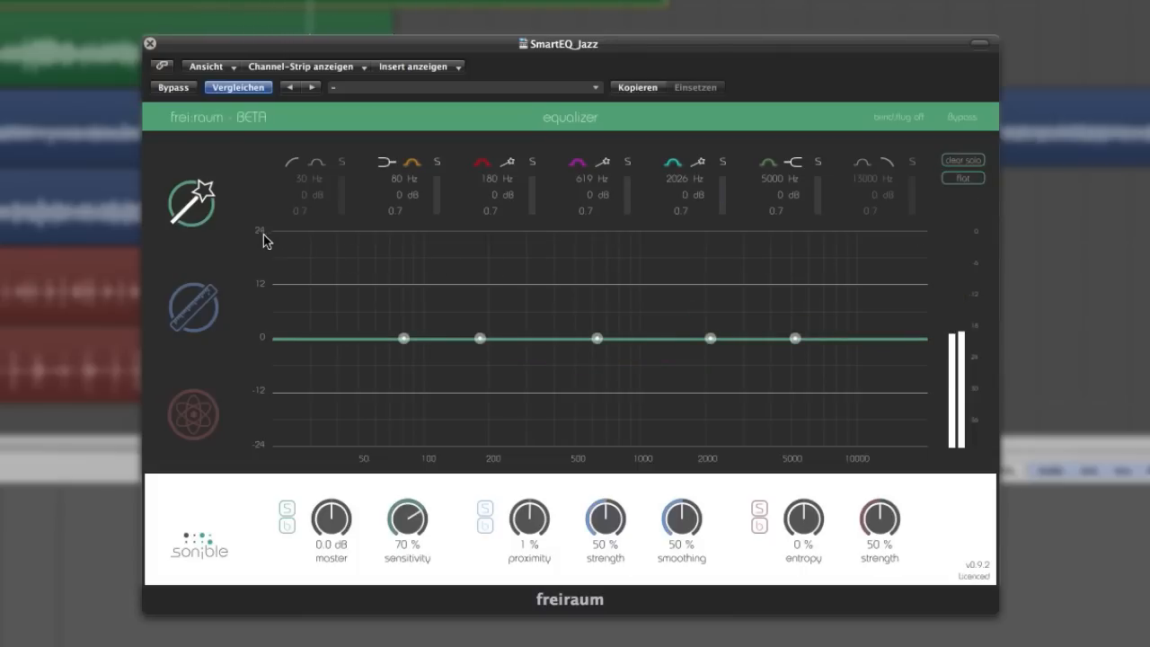
mouse_move(252, 253)
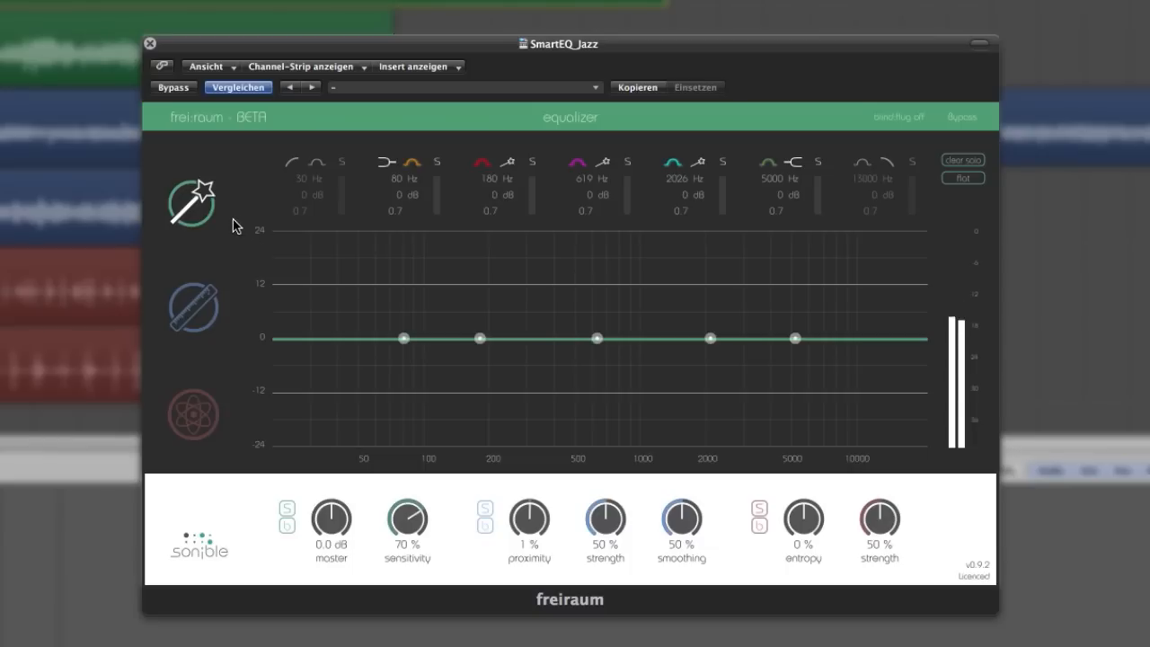
mouse_move(294, 258)
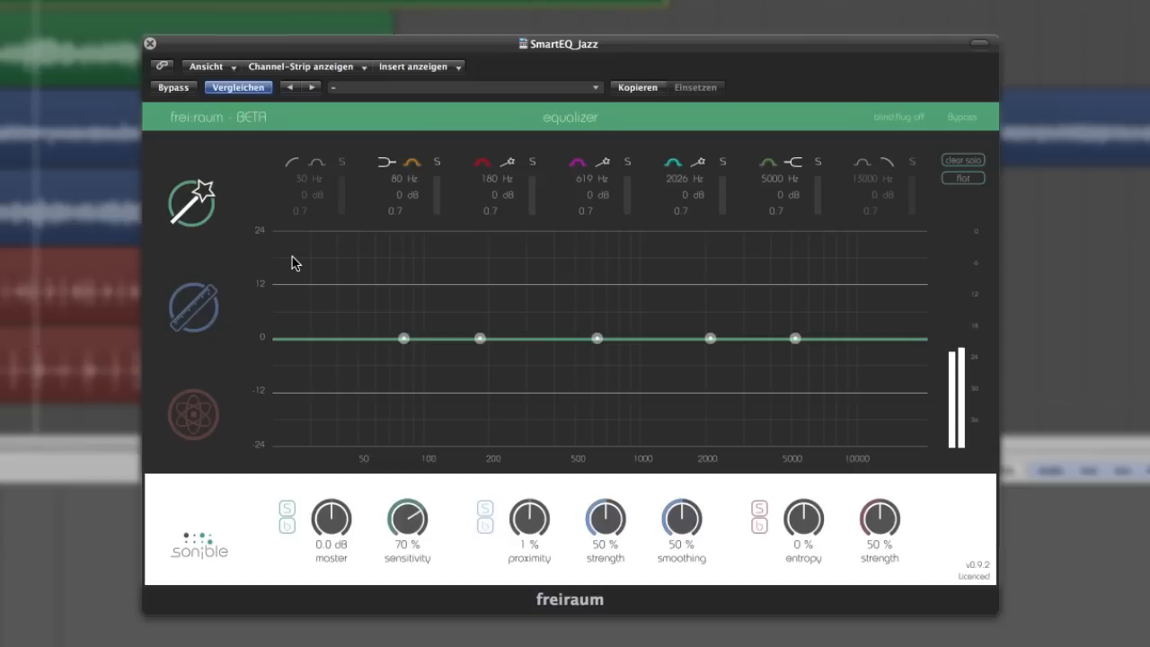
click(192, 201)
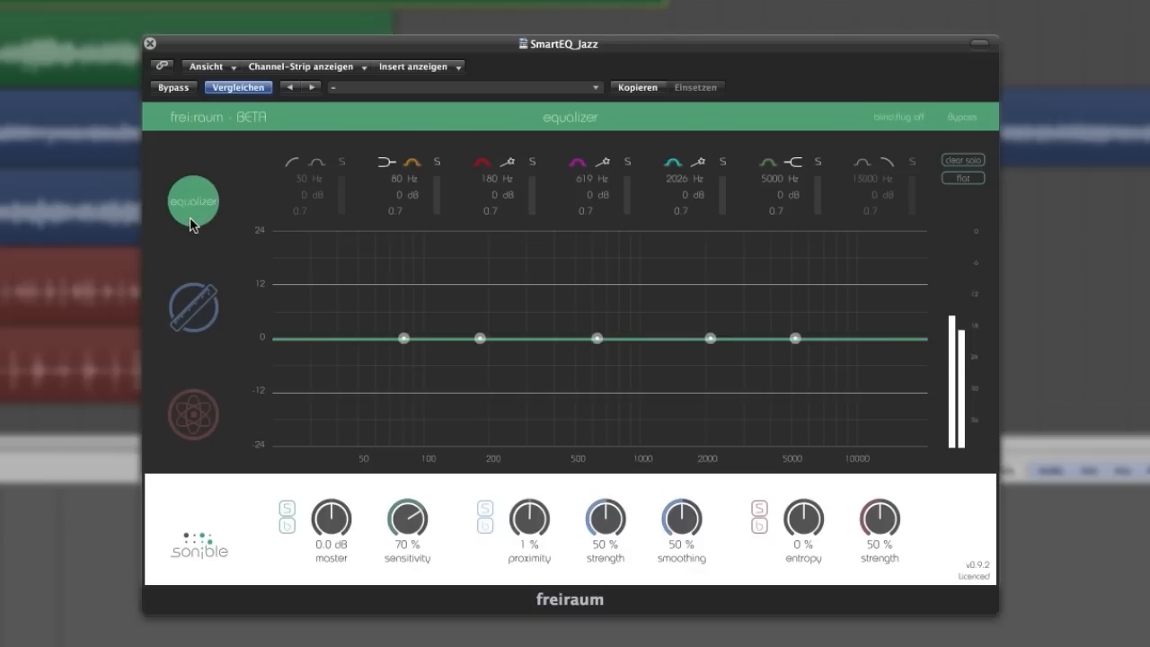
Step: Switch from the equalizer to the Proximity section showing bands flat at 0 %
click(192, 307)
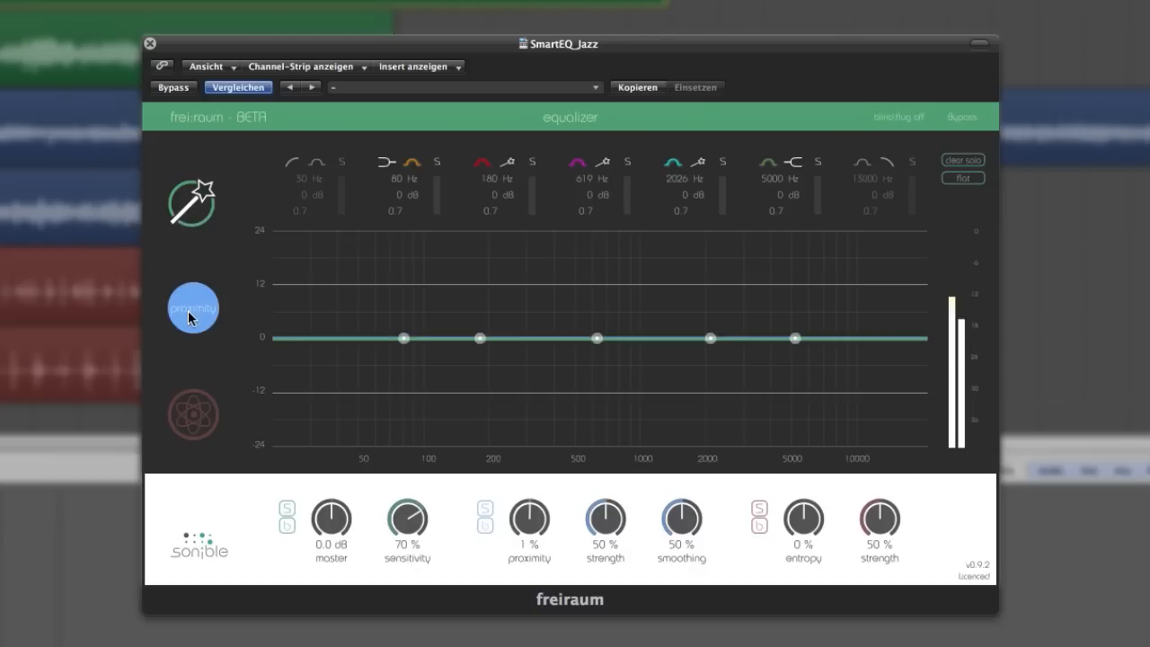
click(192, 308)
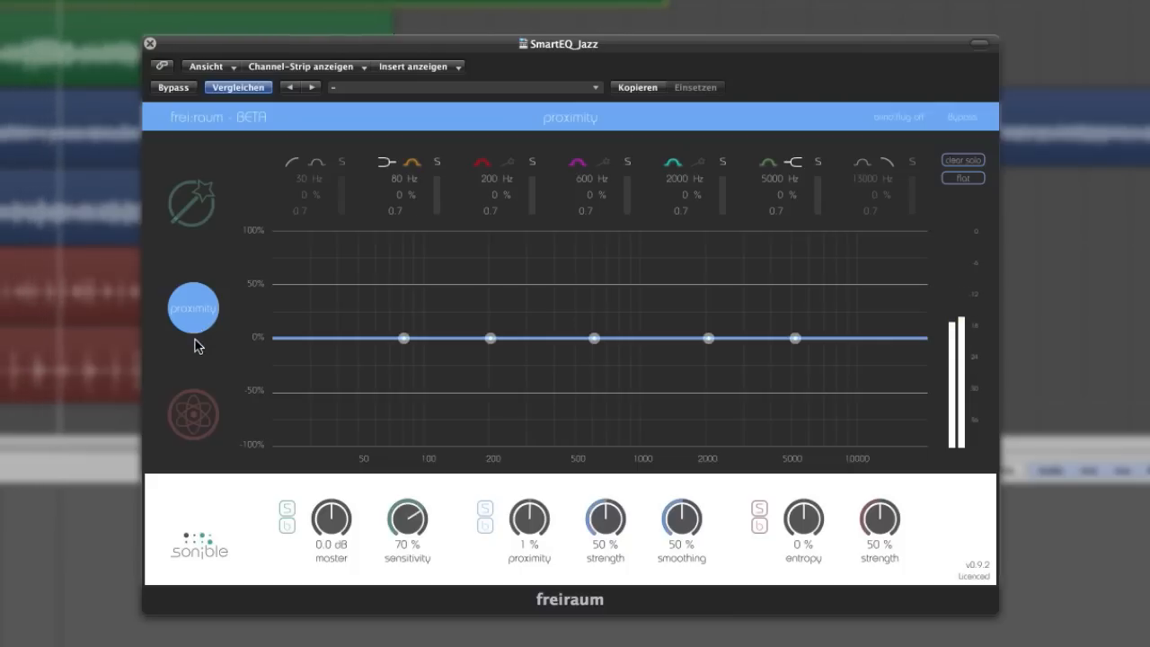
Step: Switch to the Entropy section showing its bands flat at 0 %
click(192, 413)
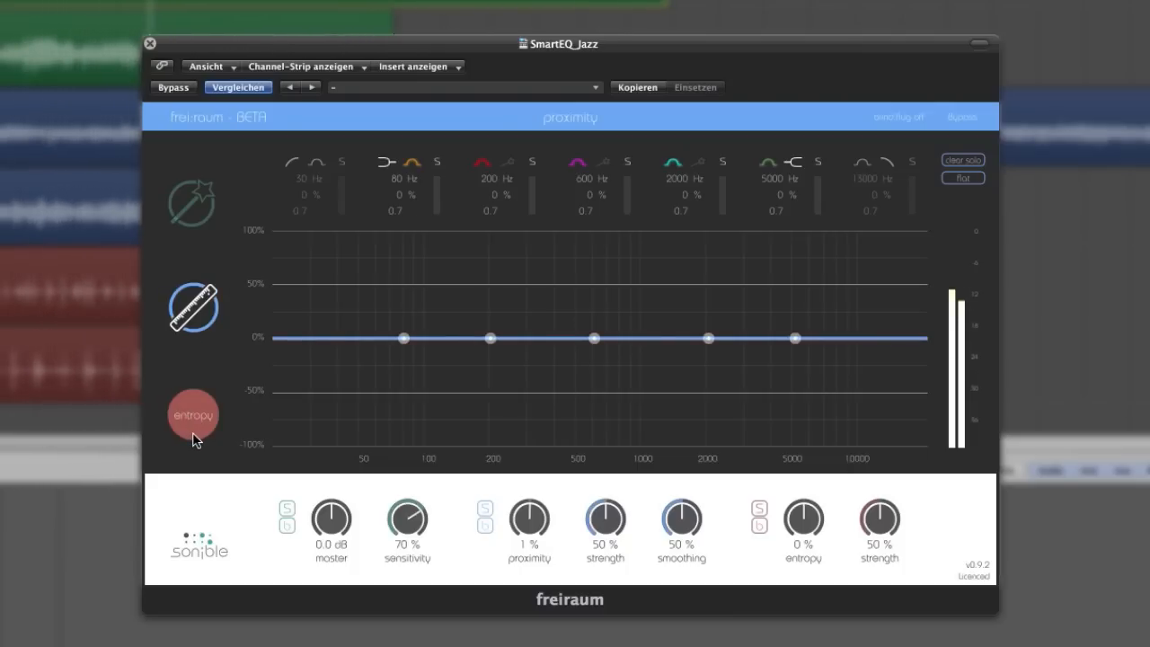
click(192, 413)
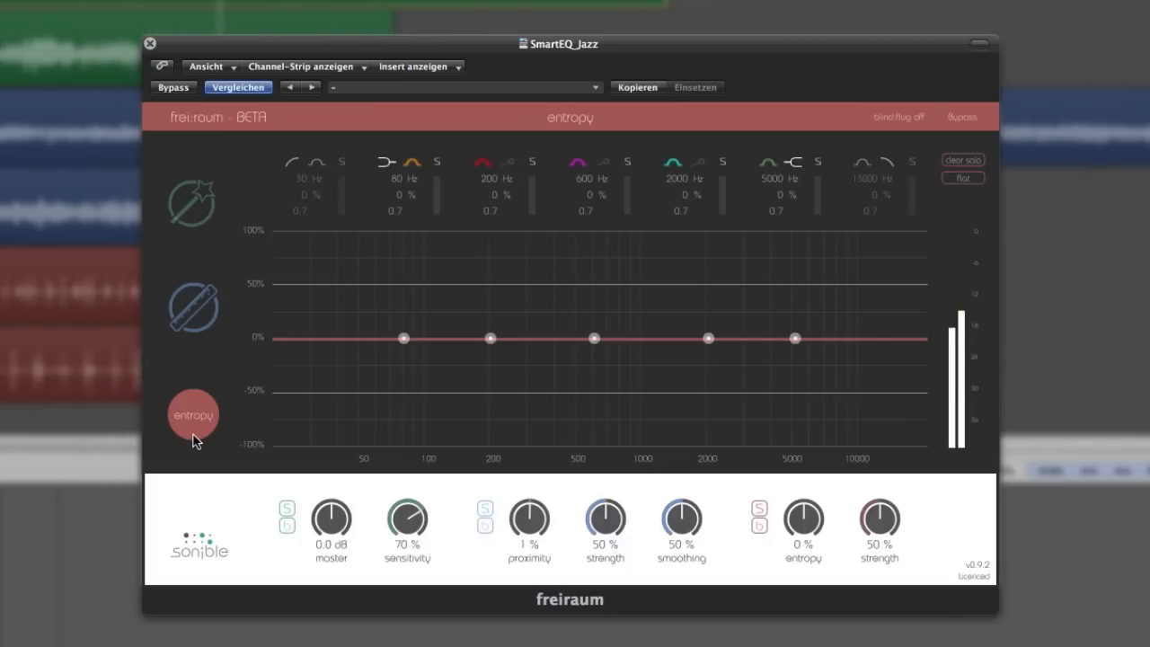
click(193, 413)
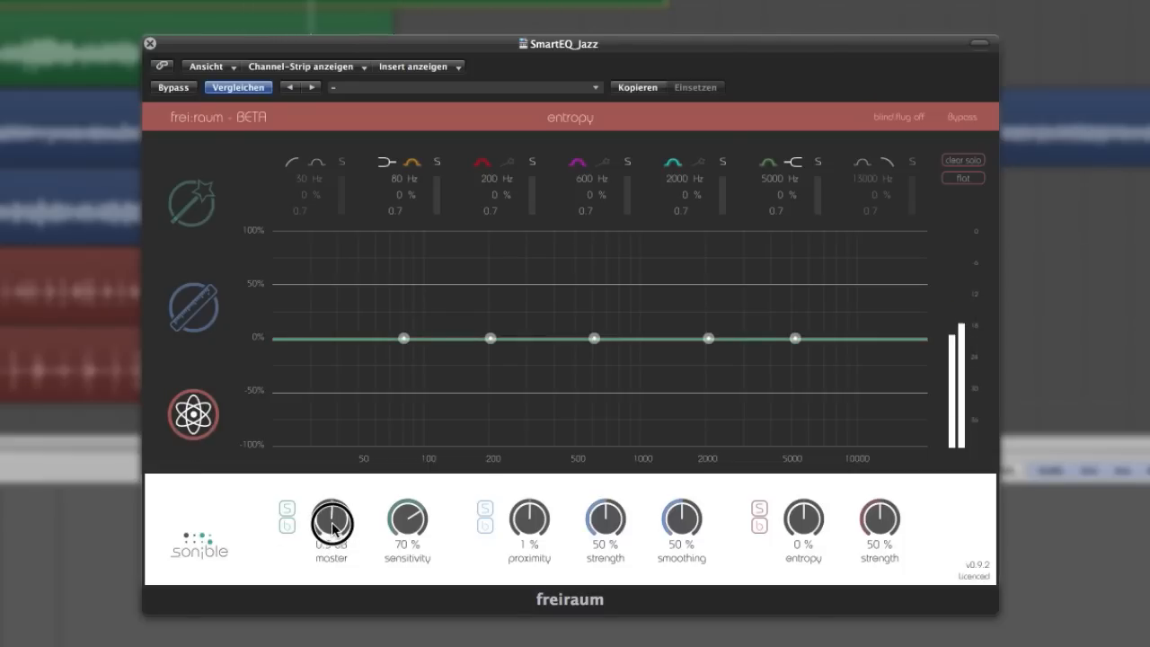
Step: Set master gain to -5.0 dB, proximity to 39 % and entropy to 44 %
drag(331, 525, 330, 493)
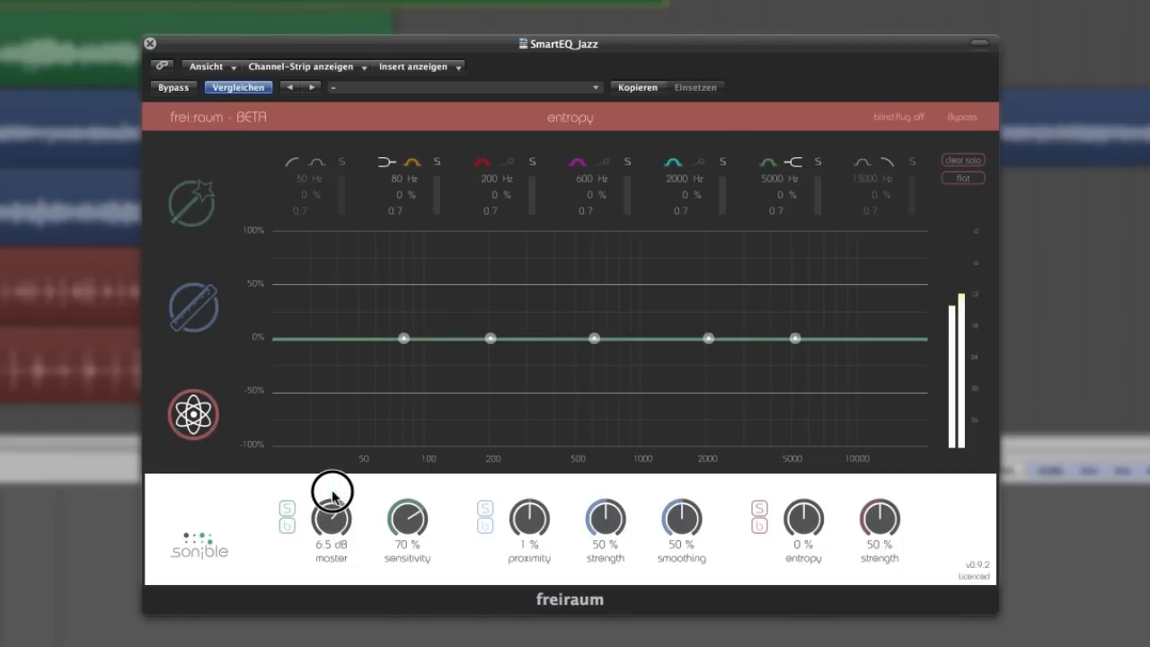
drag(330, 500, 327, 553)
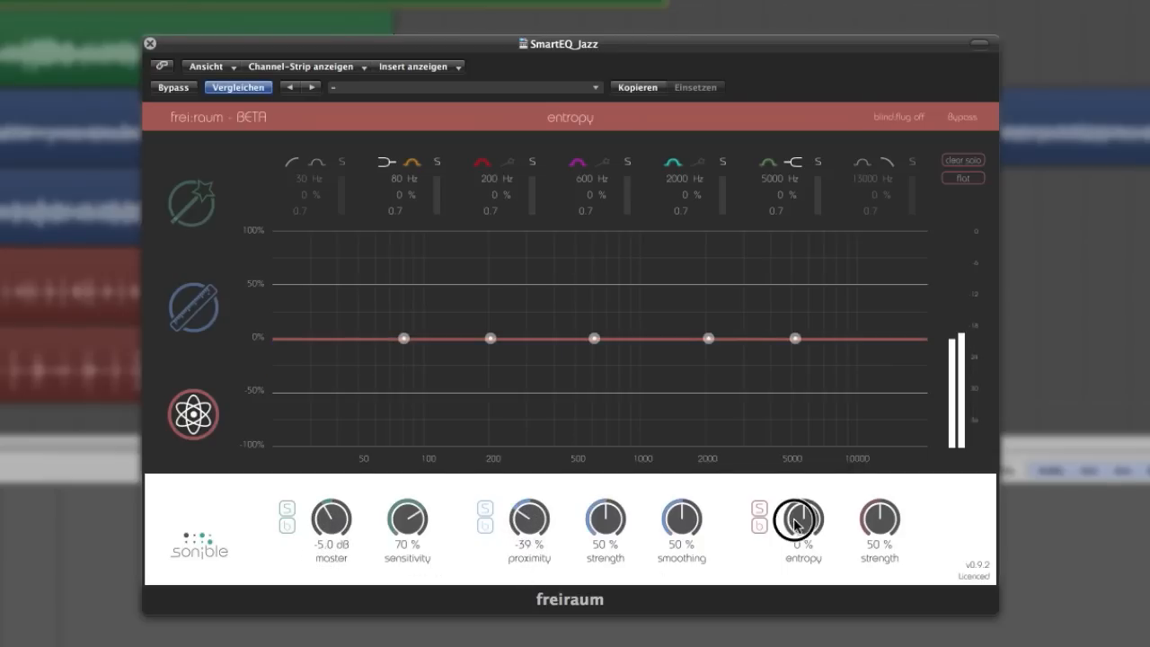
drag(802, 518, 809, 500)
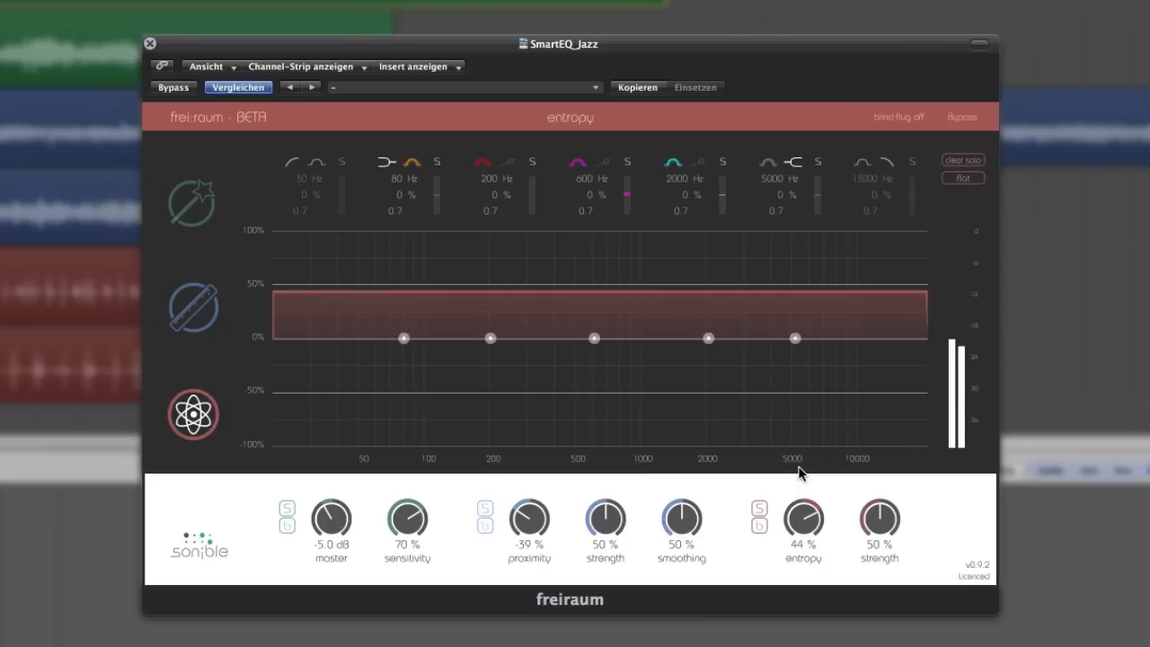